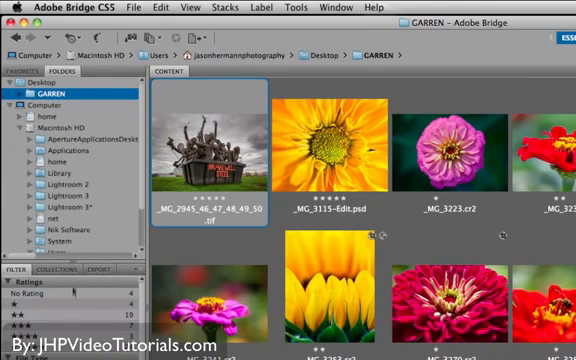
Select the sculpture thumbnail in the CARREN folder and show it as a Full Screen Preview
scroll(down, 3)
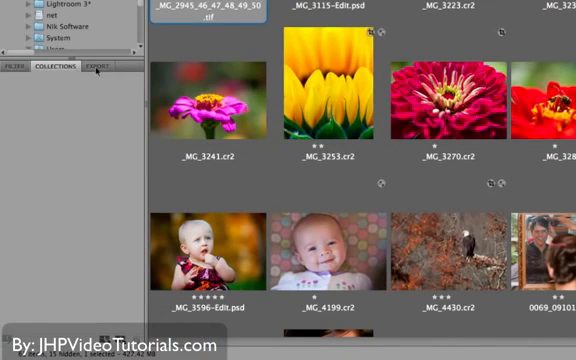
click(96, 66)
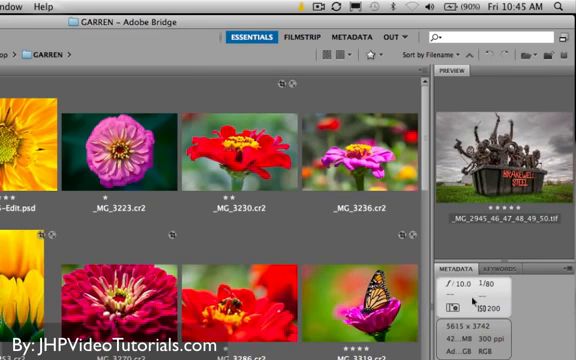
mouse_move(476, 302)
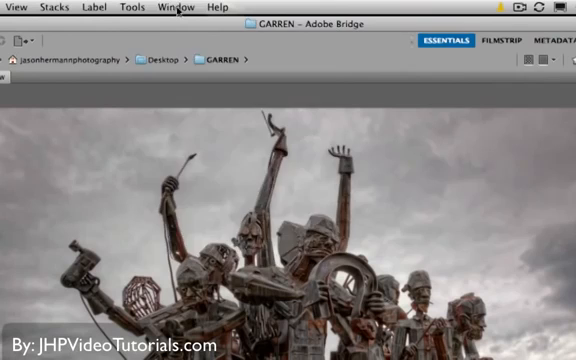
Reset the workspace to its default layout via Window > Workspace
click(176, 8)
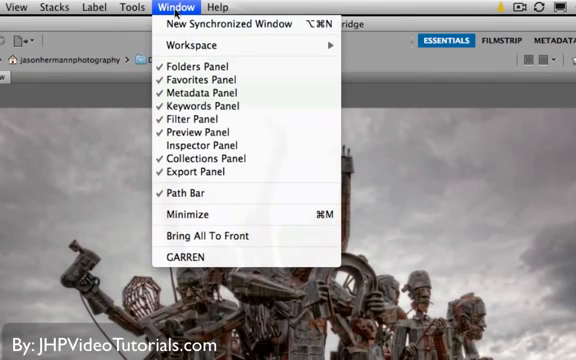
mouse_move(204, 44)
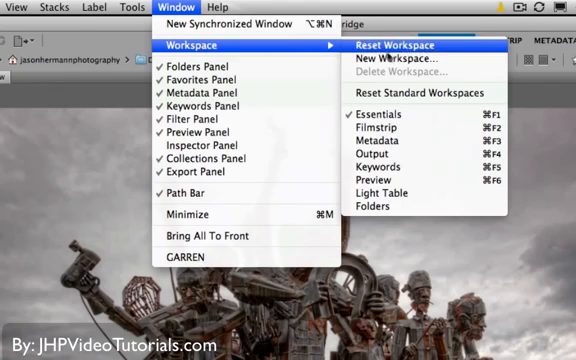
mouse_move(420, 94)
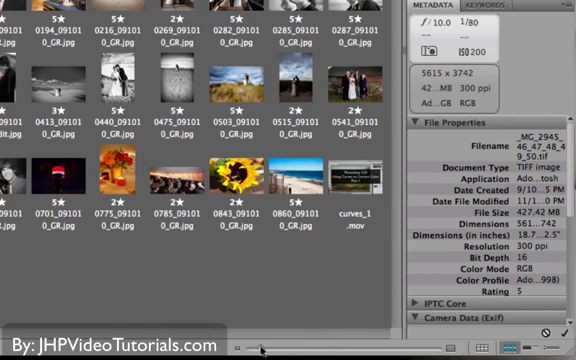
Browse the Desktop contents, which hold one photo and the CARREN folder
scroll(down, 3)
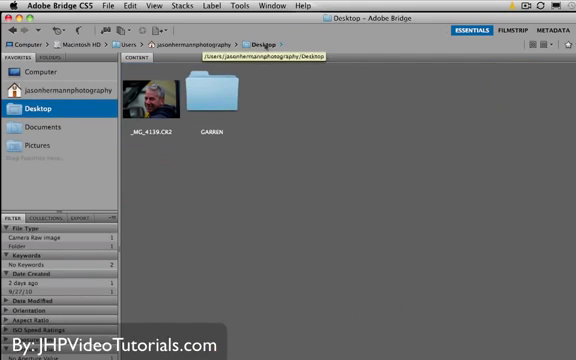
Open the CARREN folder so its flower, portrait and black-and-white photos show as thumbnails
double_click(204, 96)
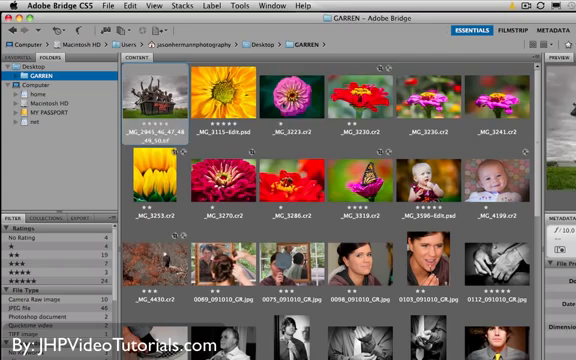
Select the red flower photo to show it in the Preview panel with its file properties
click(290, 100)
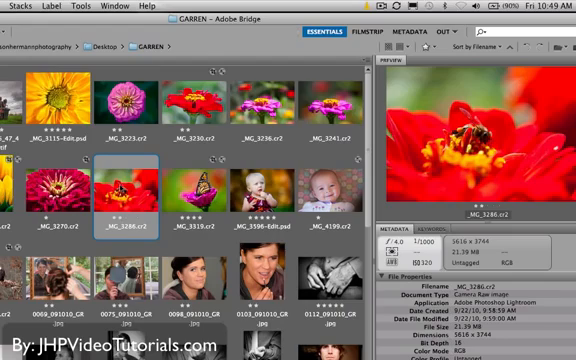
click(56, 96)
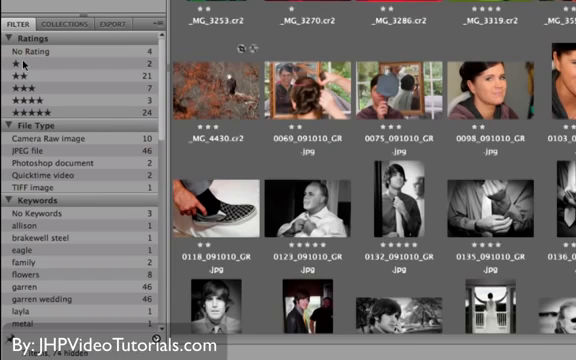
Apply a Filter panel criterion so only the two edited PSD images remain shown
scroll(down, 3)
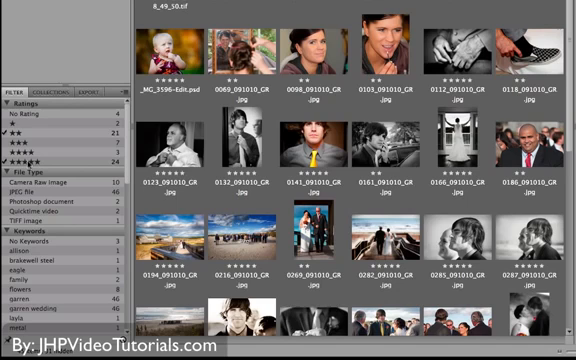
scroll(down, 3)
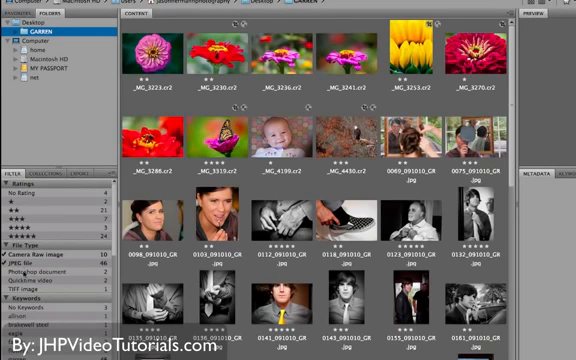
click(36, 276)
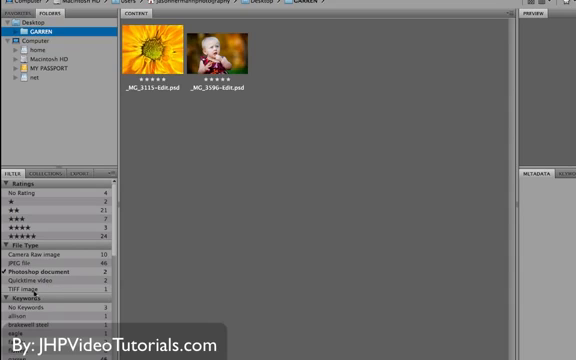
scroll(down, 3)
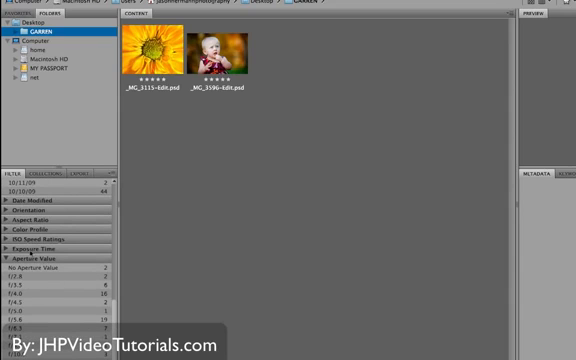
scroll(down, 3)
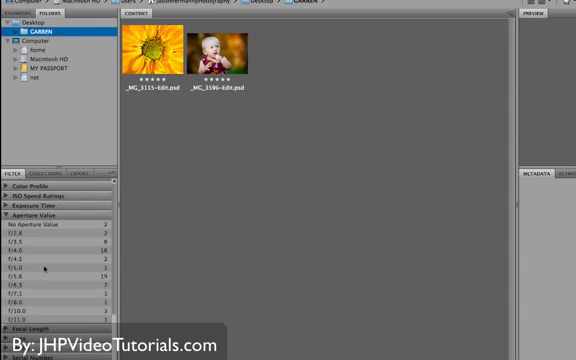
scroll(down, 3)
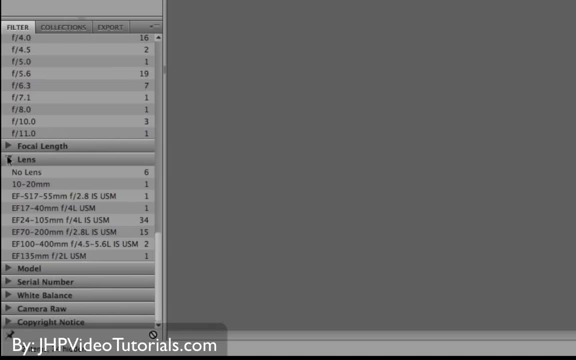
scroll(up, 3)
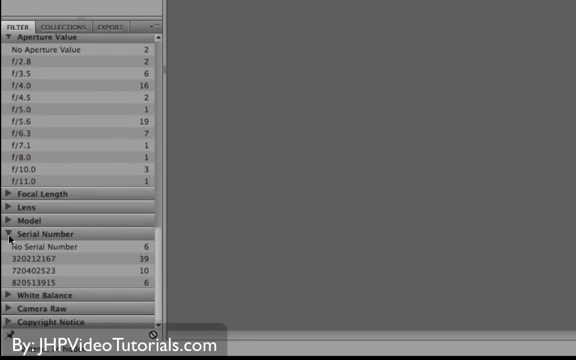
scroll(up, 3)
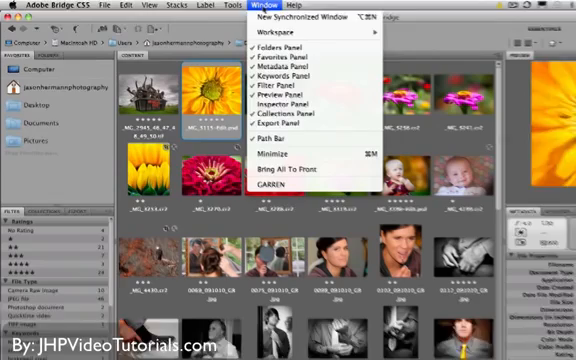
mouse_move(312, 104)
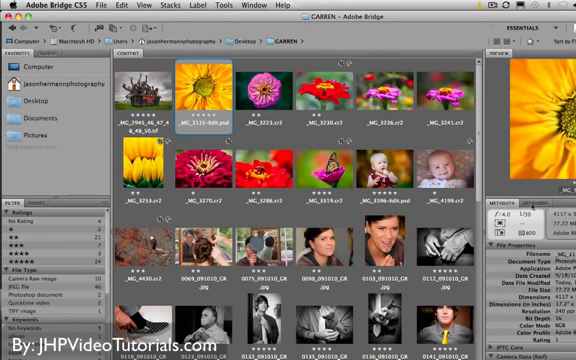
Clear the filter to show all CARREN photos again and display the File menu commands
click(548, 204)
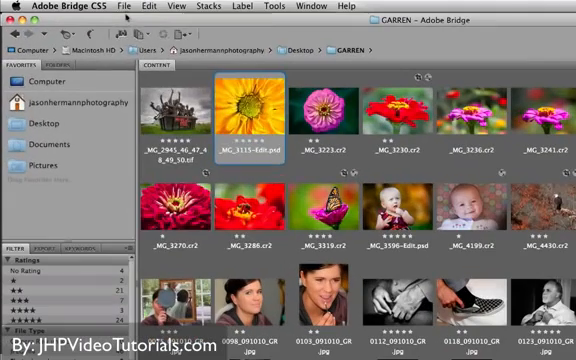
click(124, 6)
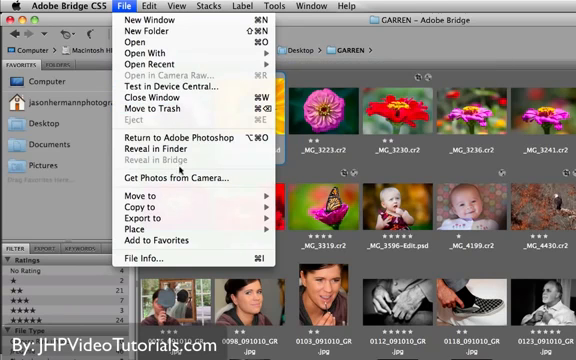
Launch Adobe Photo Downloader with Get Photos from Camera
click(188, 178)
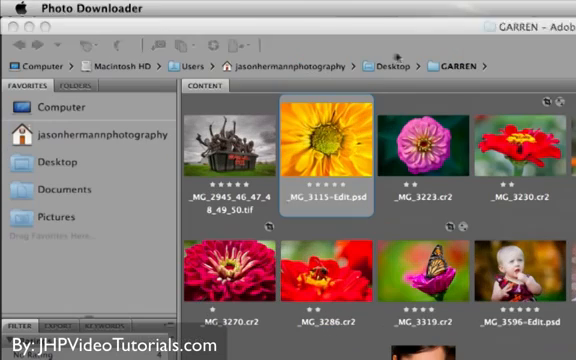
mouse_move(156, 44)
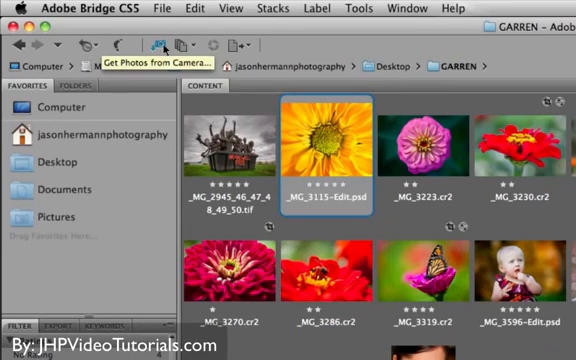